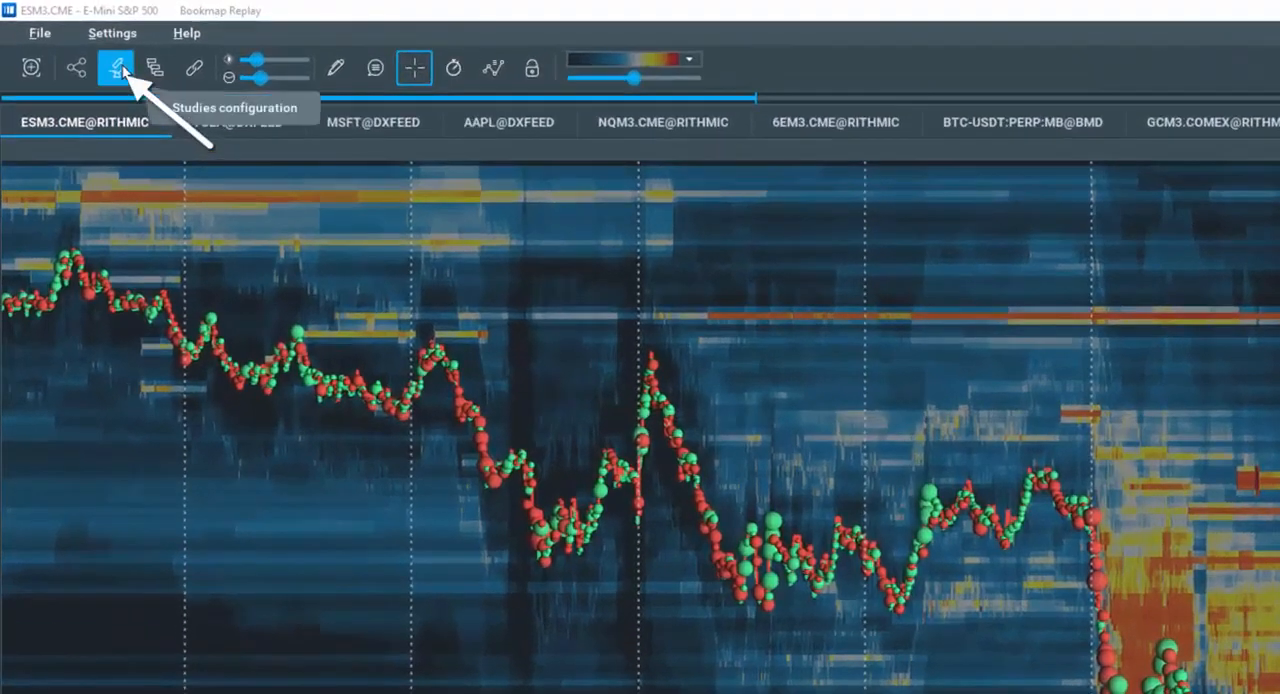
- Enable the Cumulative Volume Delta study for the ES chart from Studies configuration
left_click(115, 67)
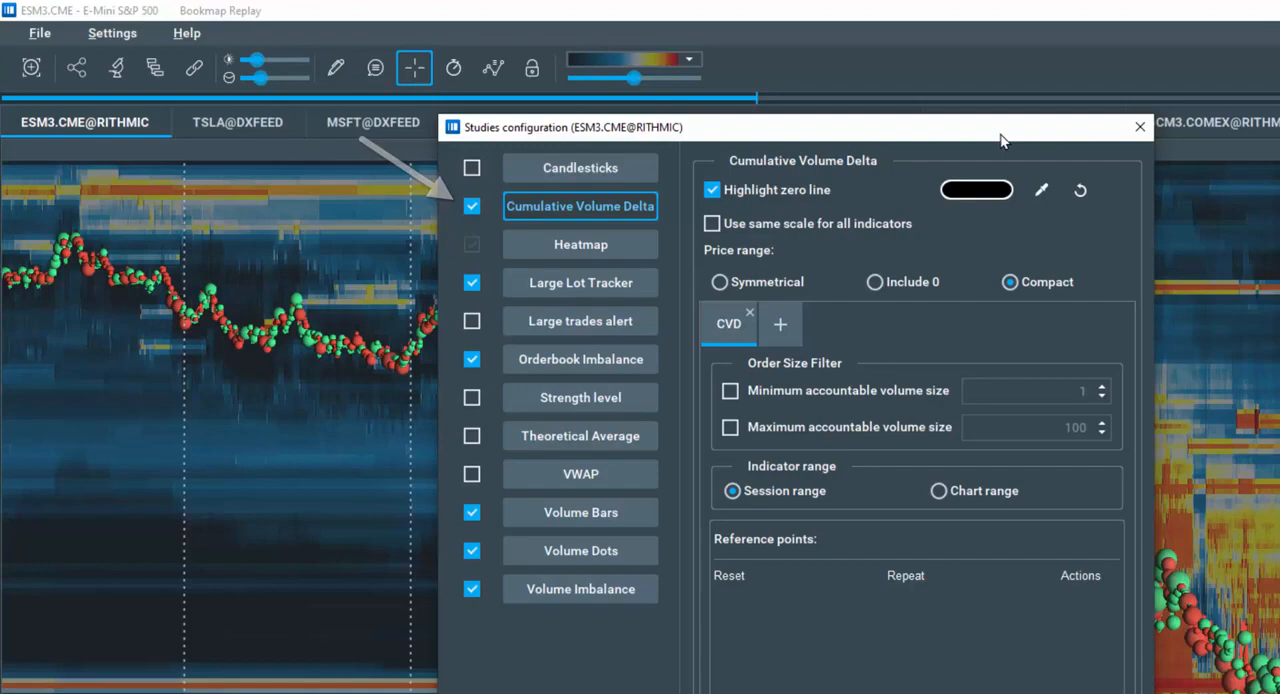
left_click(1139, 126)
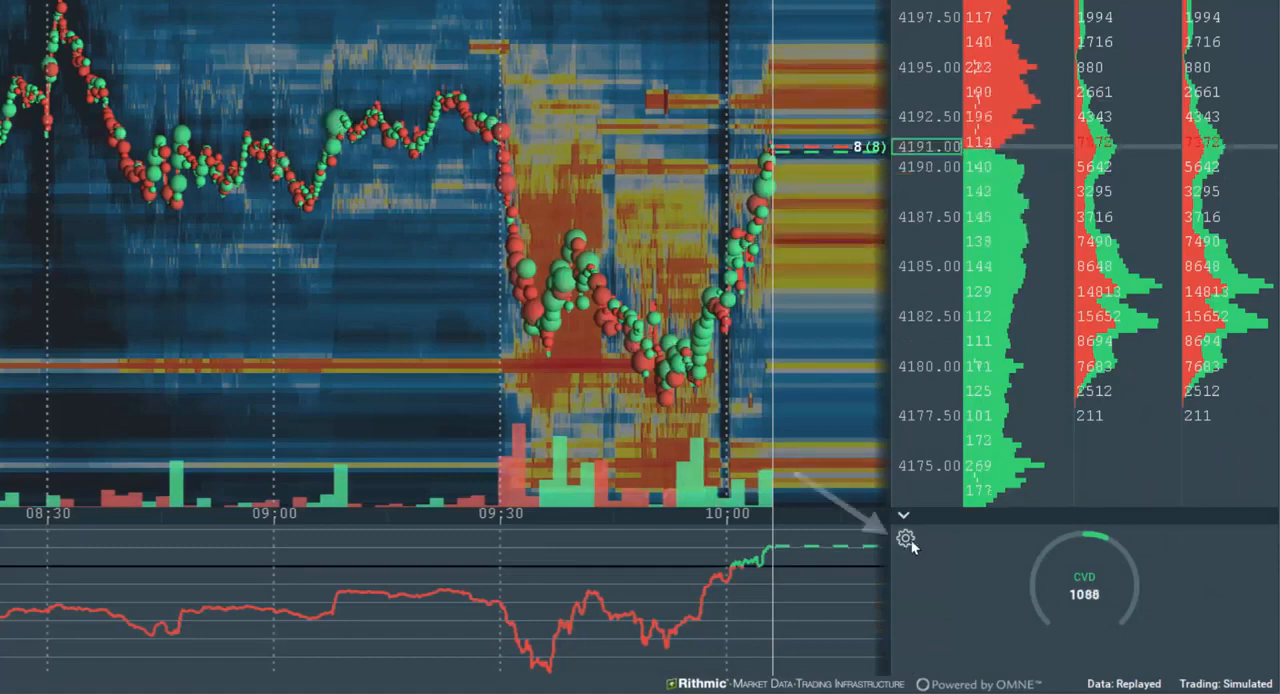
- Adjust the CVD subchart settings so the delta line shows a labelled value scale
left_click(904, 538)
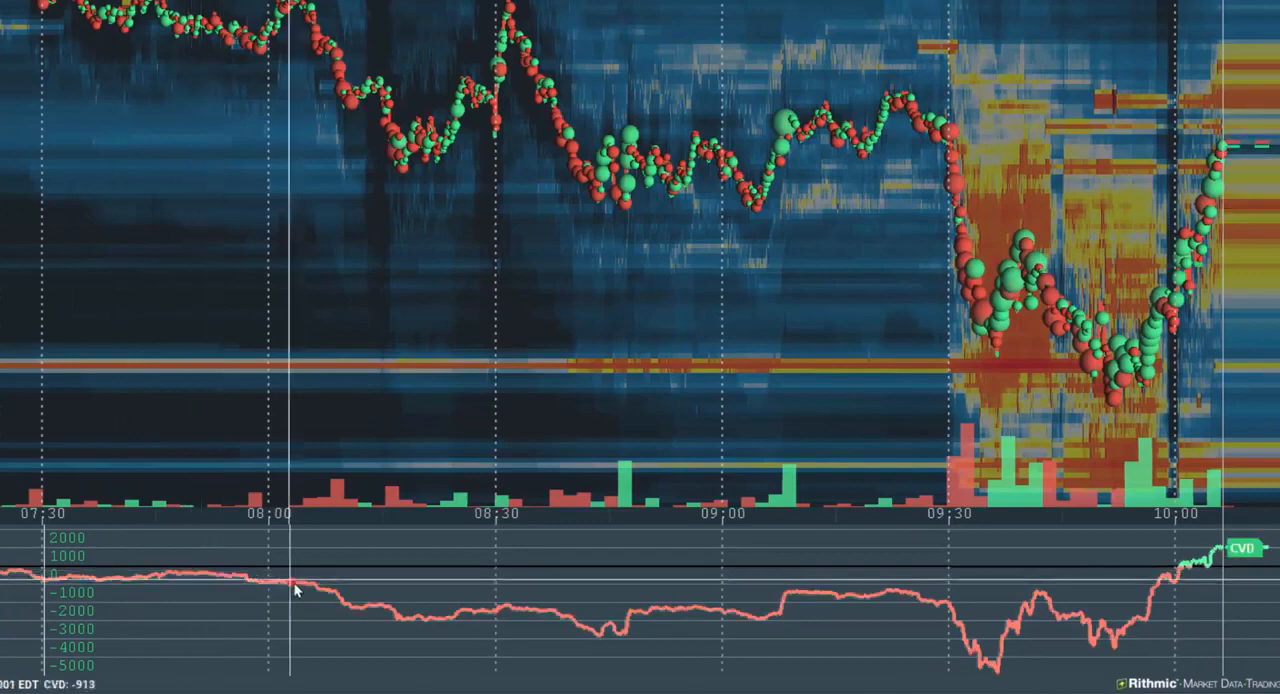
mouse_move(407, 628)
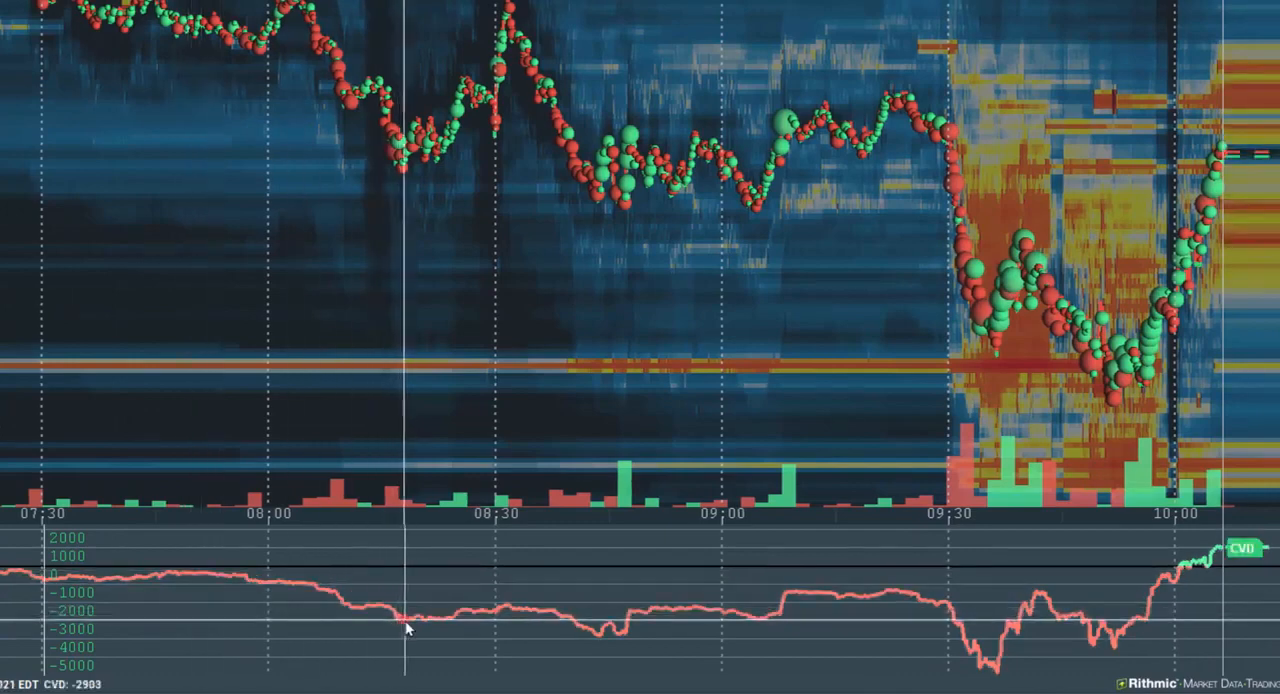
mouse_move(635, 630)
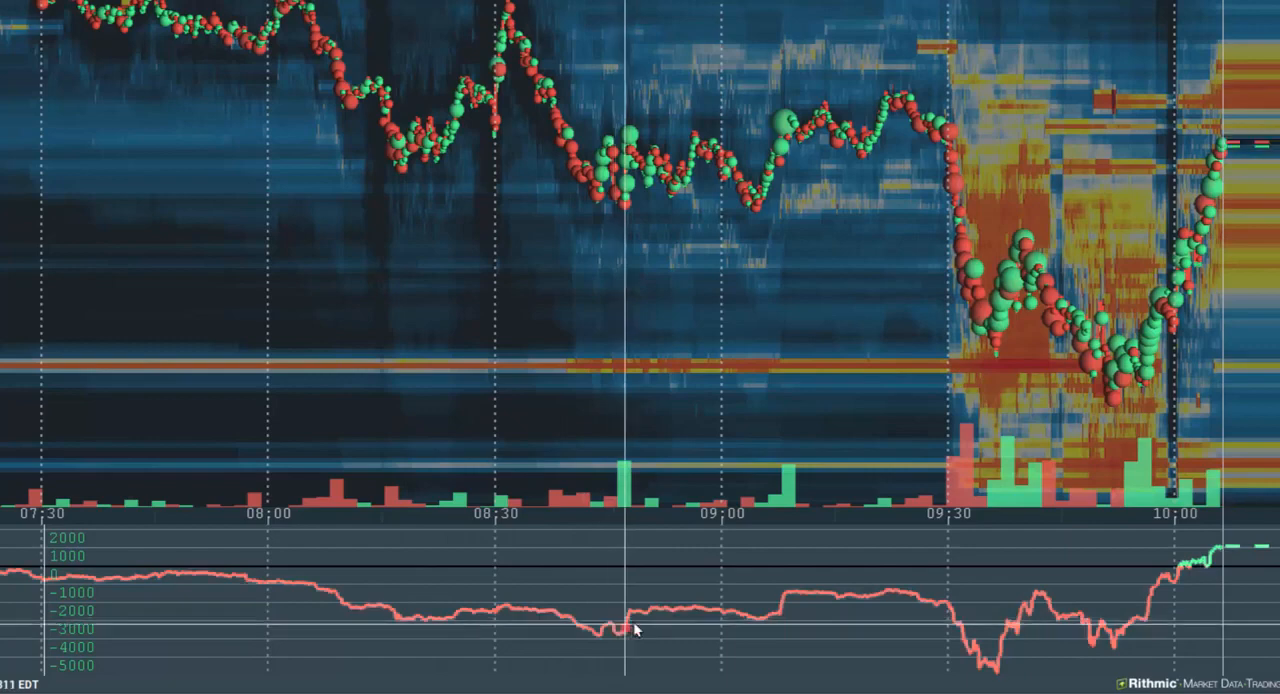